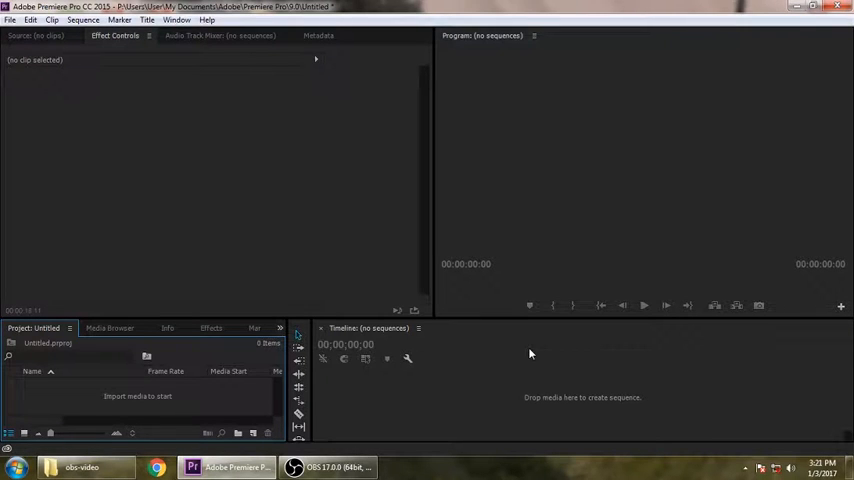
pyautogui.moveTo(361, 396)
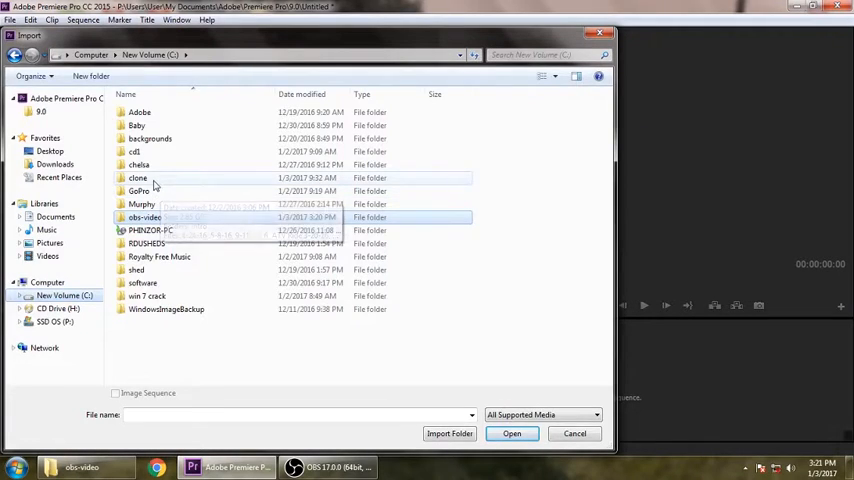
# Import DSC_0002.MOV from the clone folder into the empty project
pyautogui.doubleClick(137, 178)
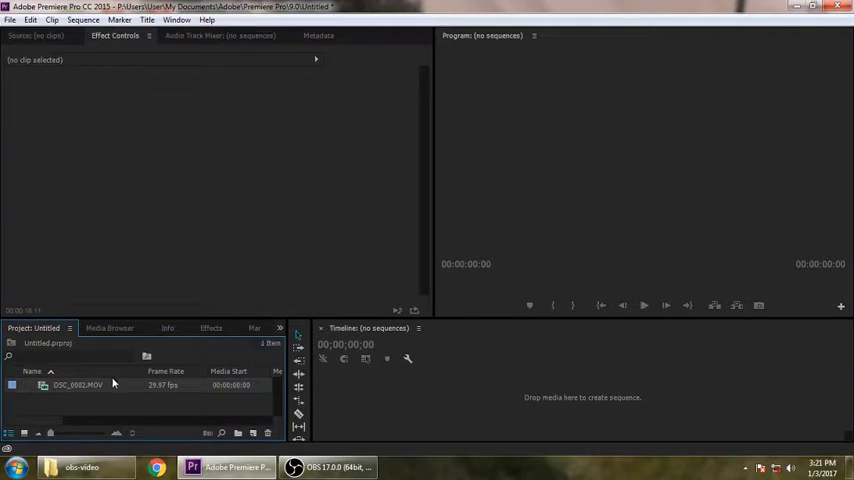
# Load DSC_0002.MOV in the Source Monitor and scrub from his entrance to sitting
pyautogui.doubleClick(77, 385)
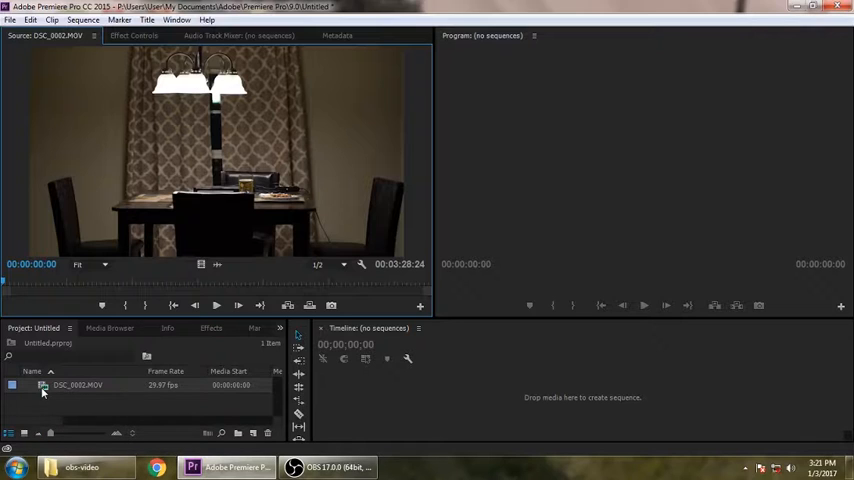
pyautogui.moveTo(43, 387)
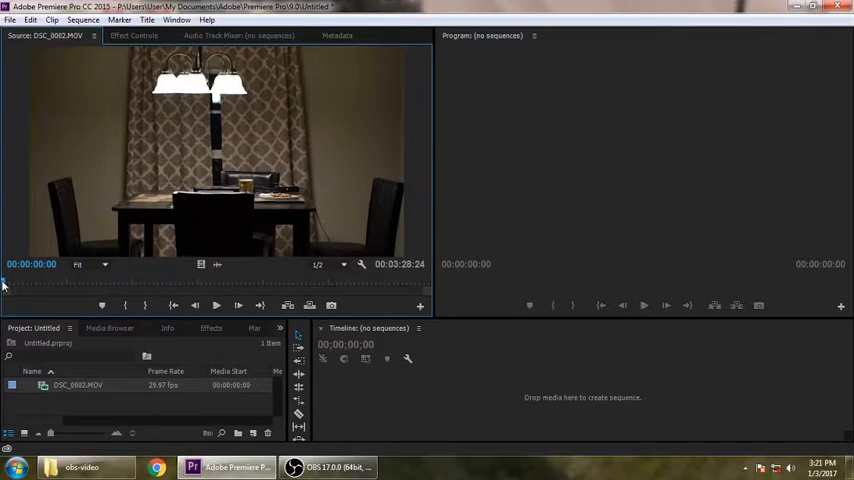
pyautogui.moveTo(4, 283); pyautogui.dragTo(23, 283)
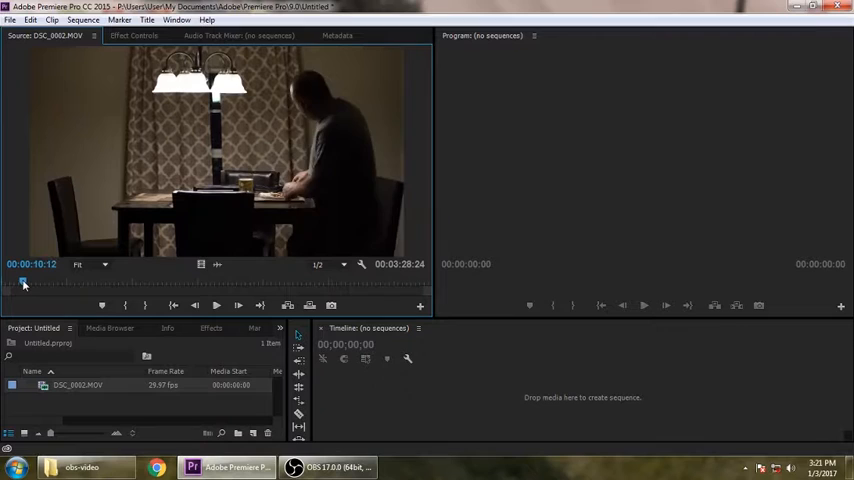
pyautogui.moveTo(24, 282); pyautogui.dragTo(22, 282)
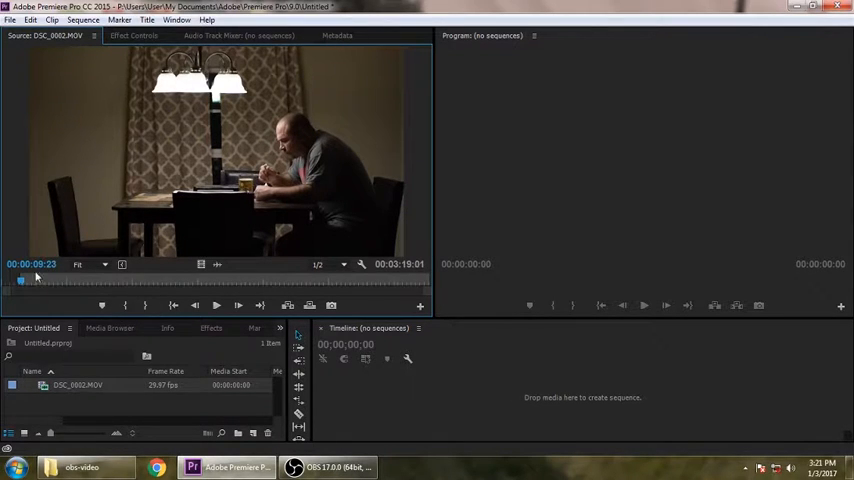
pyautogui.moveTo(38, 281); pyautogui.dragTo(57, 281)
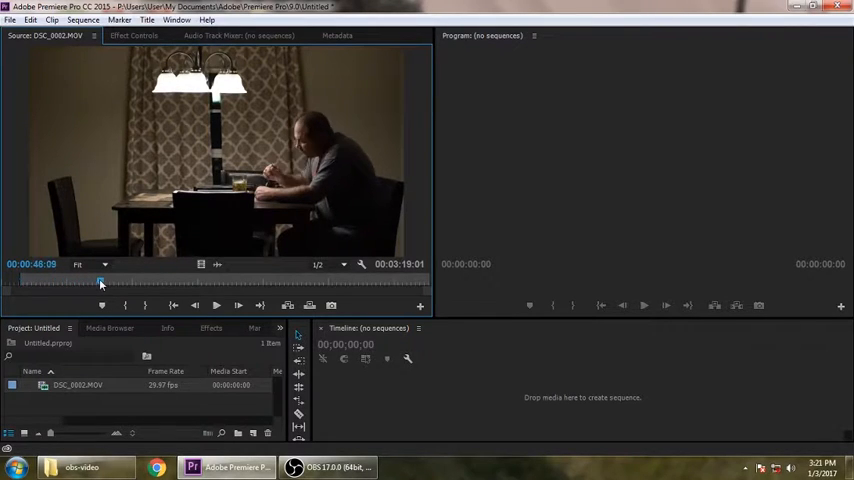
pyautogui.moveTo(100, 281); pyautogui.dragTo(118, 281)
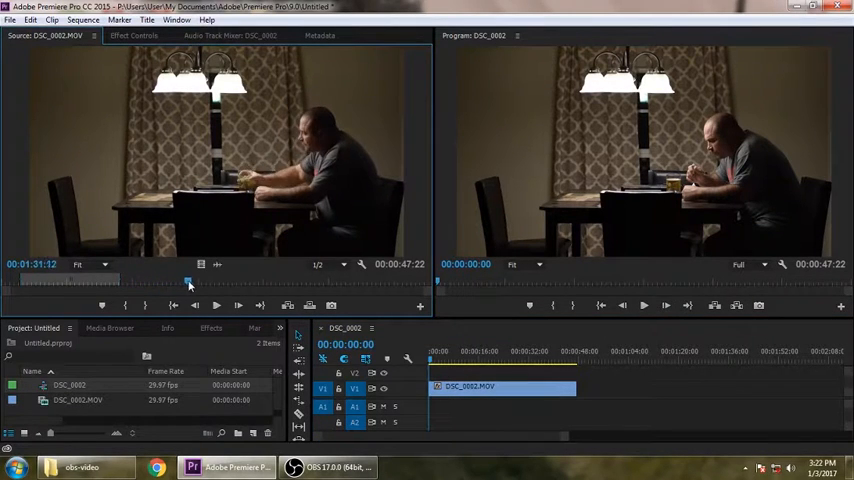
# Locate the take of him on the other side and trim the upper V2 clip's length
pyautogui.moveTo(189, 281); pyautogui.dragTo(218, 281)
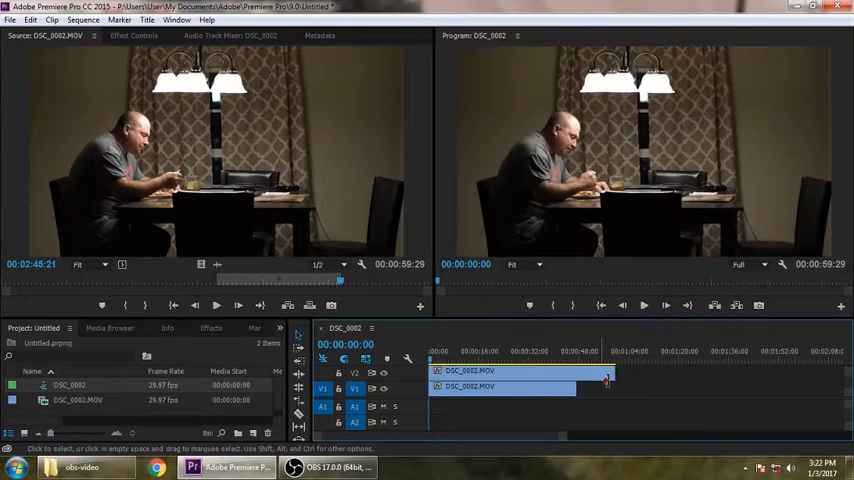
pyautogui.moveTo(607, 380); pyautogui.dragTo(567, 383)
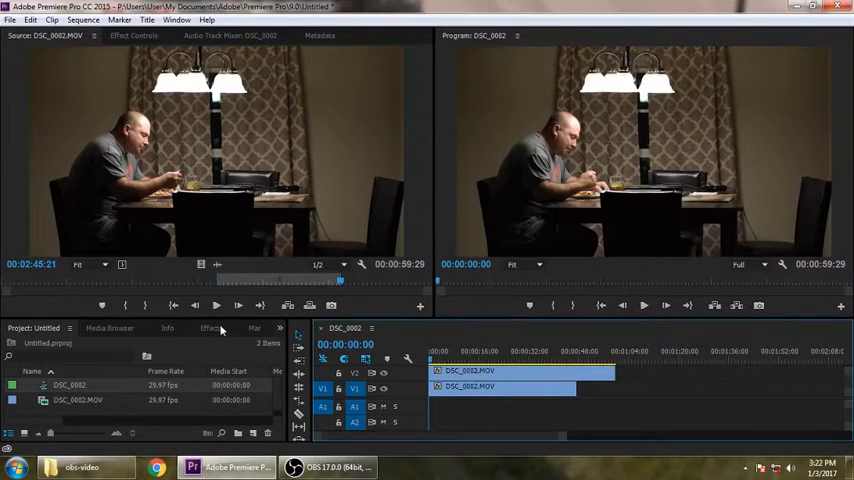
# Search Effects for 'crop', drop Crop onto the V2 clip, and show Effect Controls
pyautogui.click(211, 328)
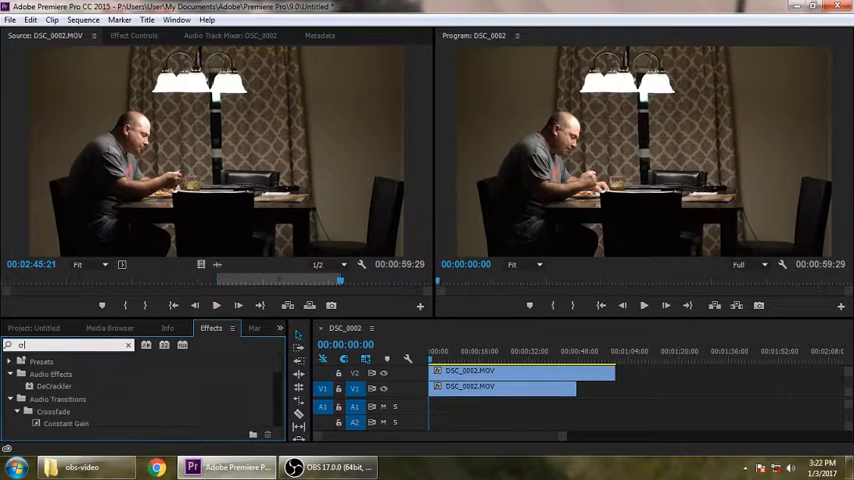
pyautogui.write('crop')
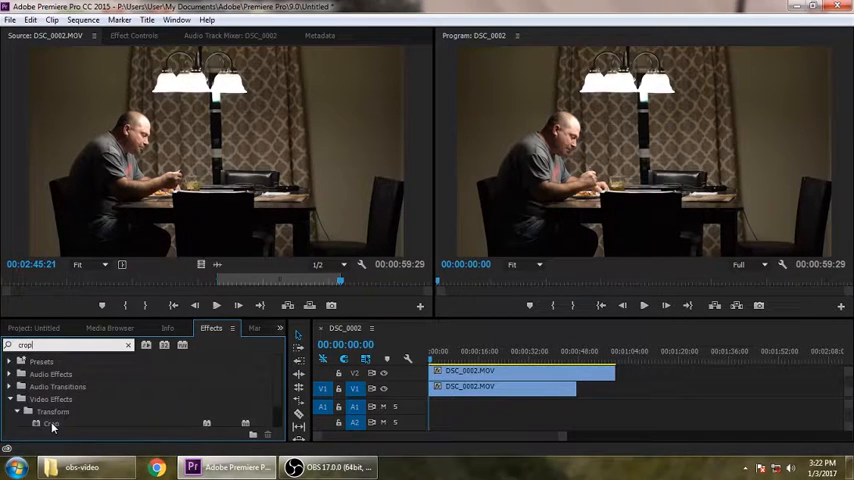
pyautogui.moveTo(51, 423); pyautogui.dragTo(470, 371)
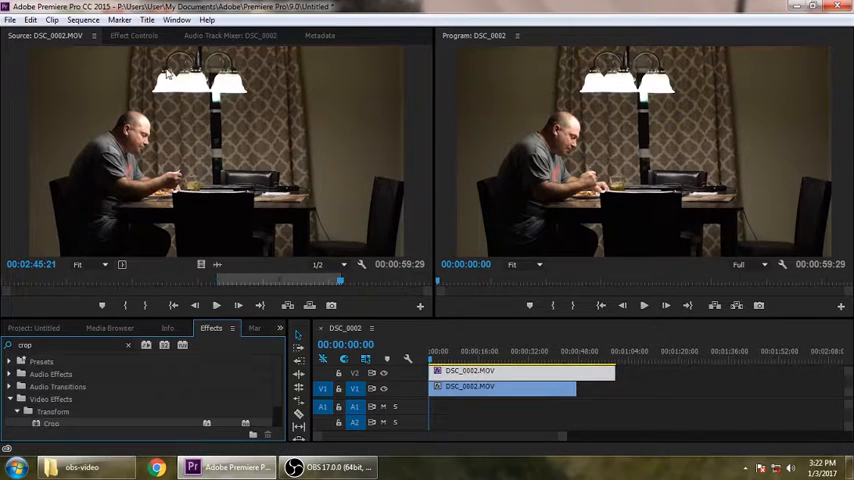
pyautogui.click(133, 35)
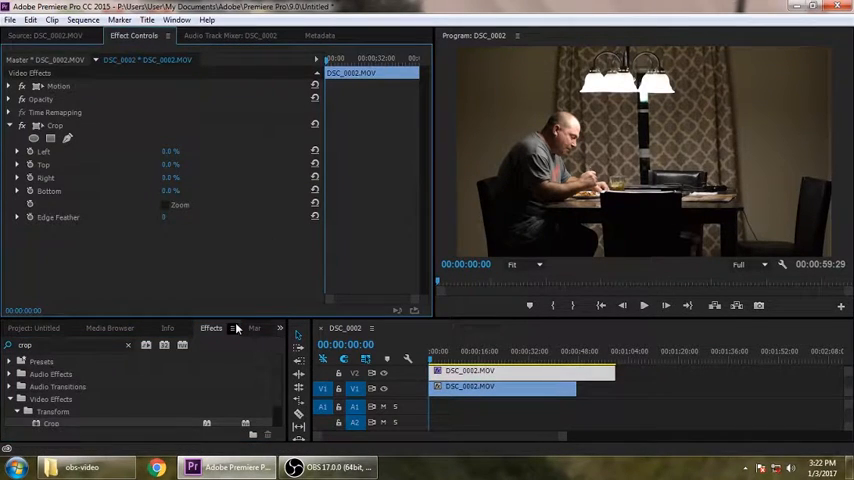
pyautogui.moveTo(520, 160)
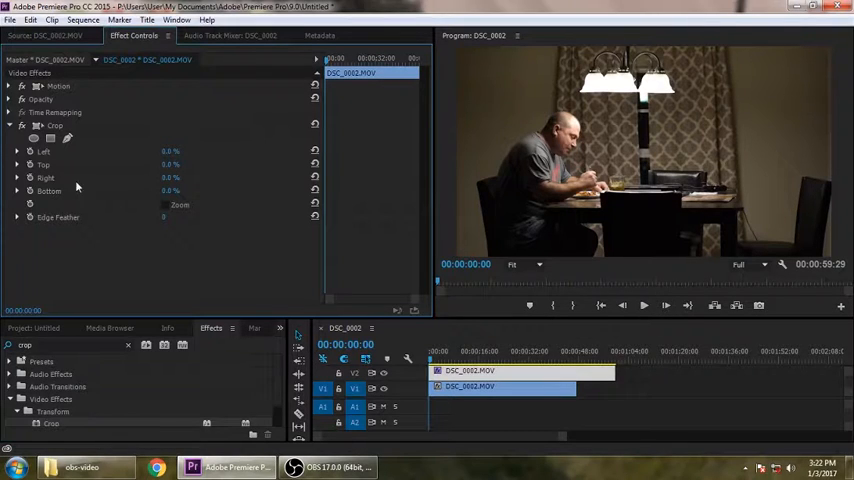
pyautogui.moveTo(32, 140)
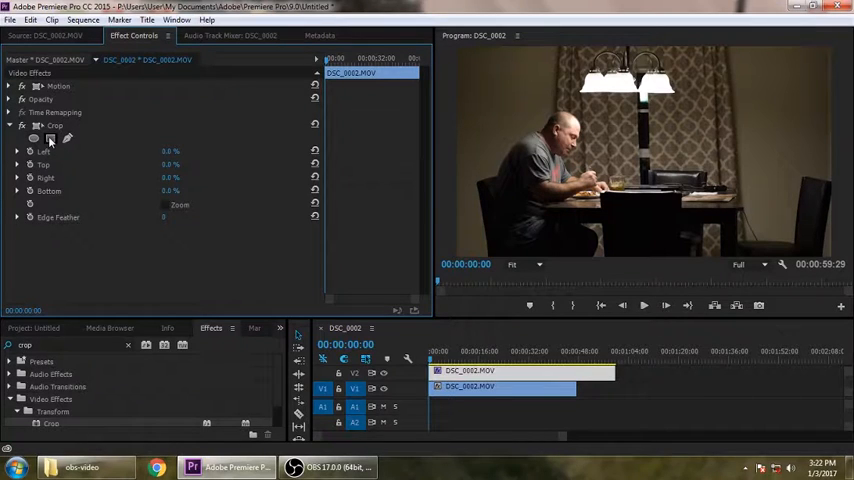
pyautogui.moveTo(50, 140)
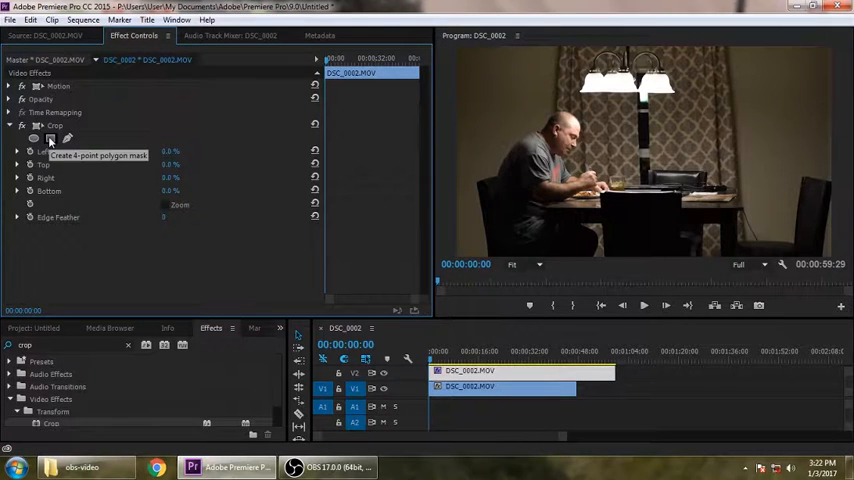
# Add a four-point polygon mask under the upper clip's Crop effect
pyautogui.click(50, 139)
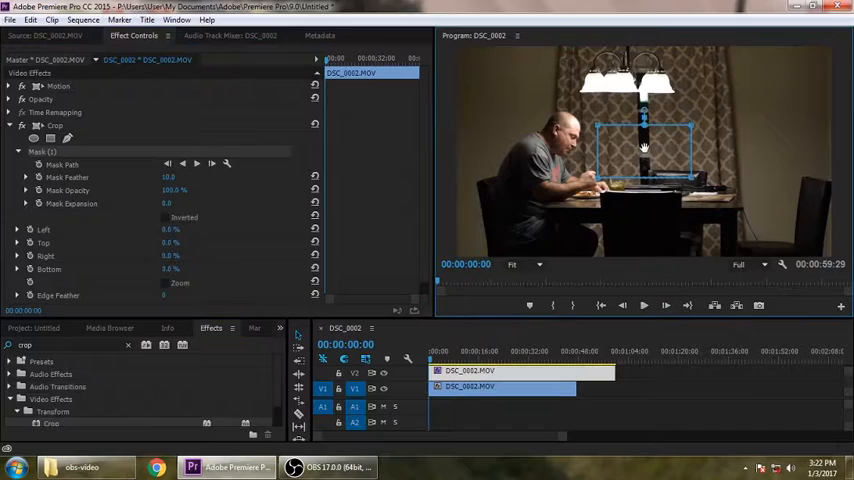
# Drag the mask handles to span from the lamp's center to the right edge
pyautogui.moveTo(645, 150); pyautogui.dragTo(685, 80)
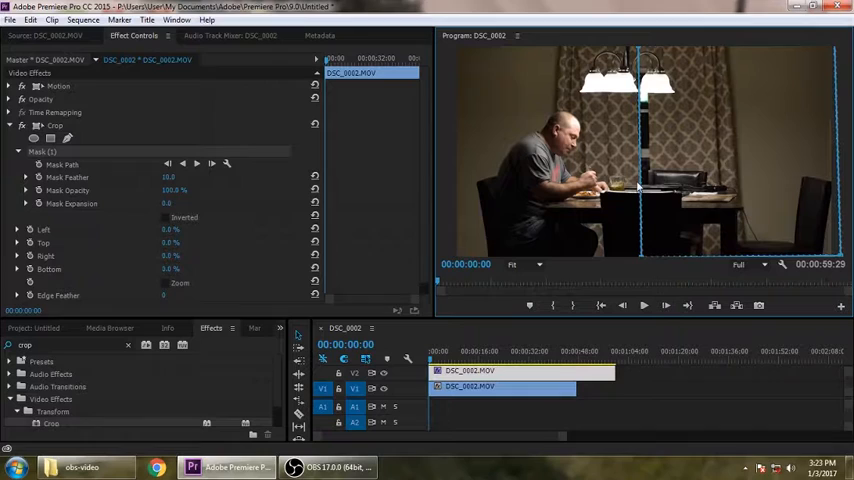
pyautogui.moveTo(620, 188)
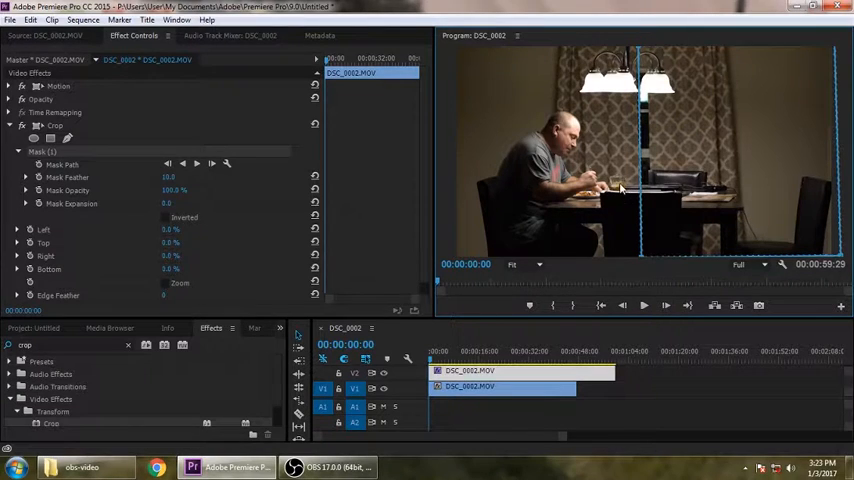
pyautogui.moveTo(123, 188)
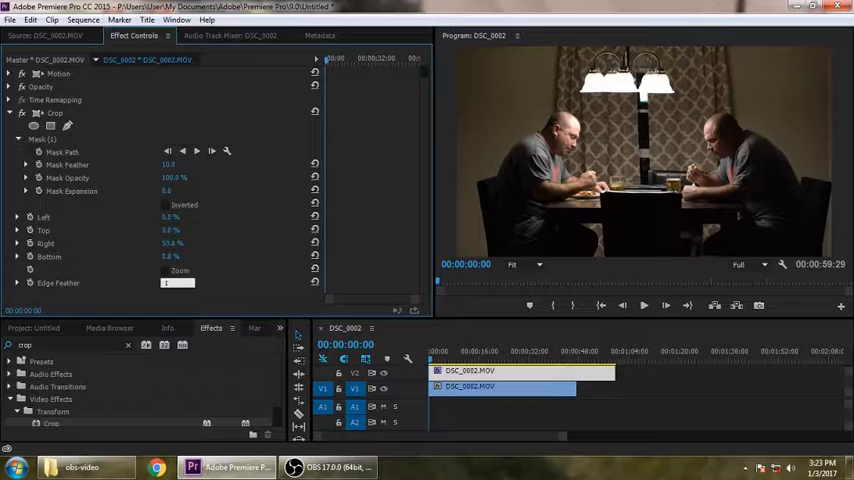
# Set the Crop mask edge feather to 17
pyautogui.write('17')
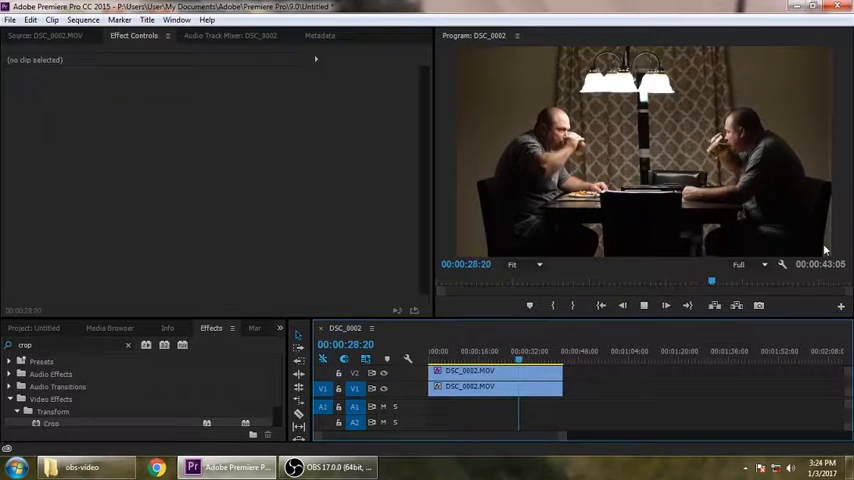
# Match the V2 clip's end to V1 and play back the two-man composite
pyautogui.click(520, 357)
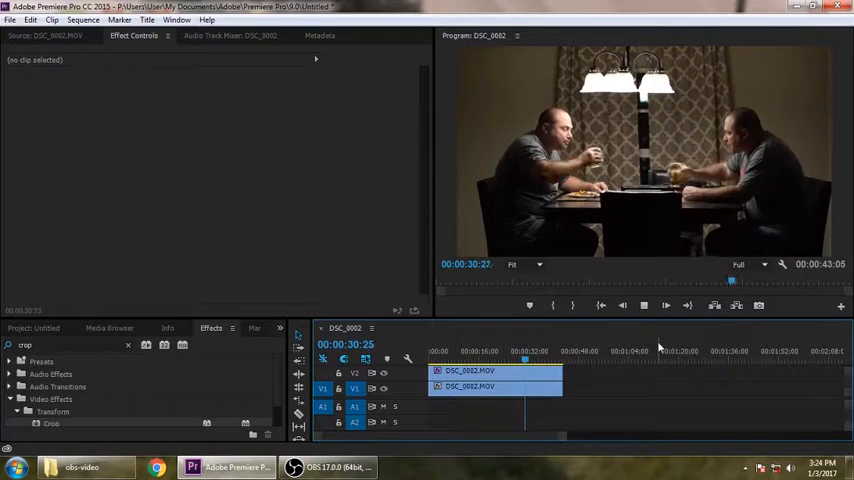